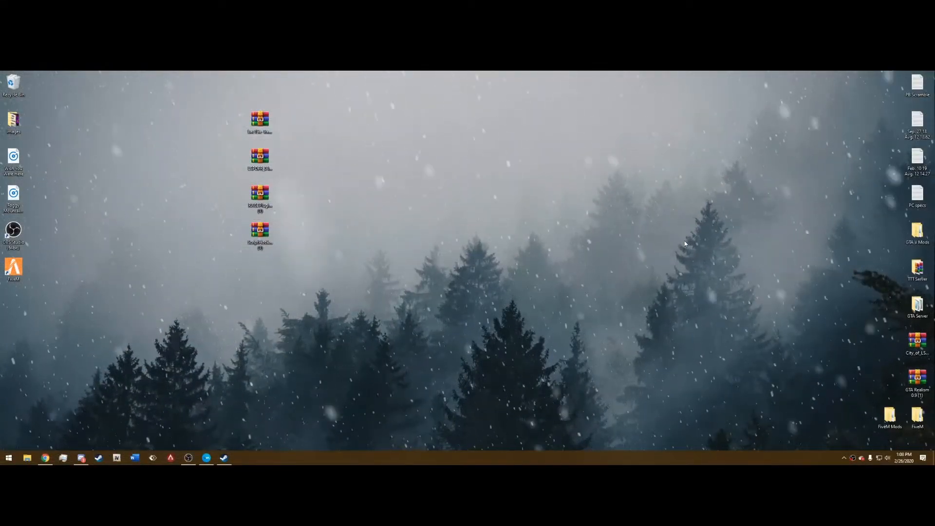
{"action": "mouse_move", "coordinate": [319, 166]}
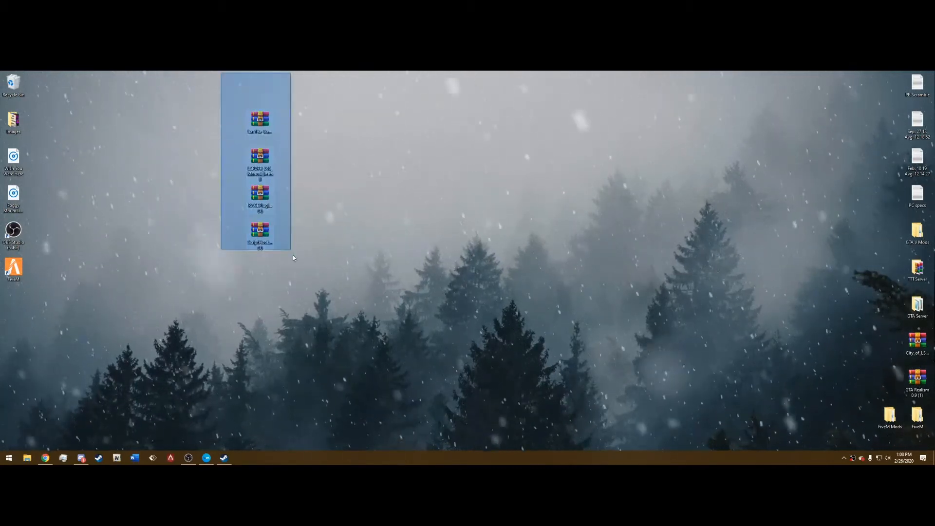
Scroll through the #lspdfr-musthave-mods links in Discord and back to the LSPDFR post
{"action": "left_click", "coordinate": [292, 258]}
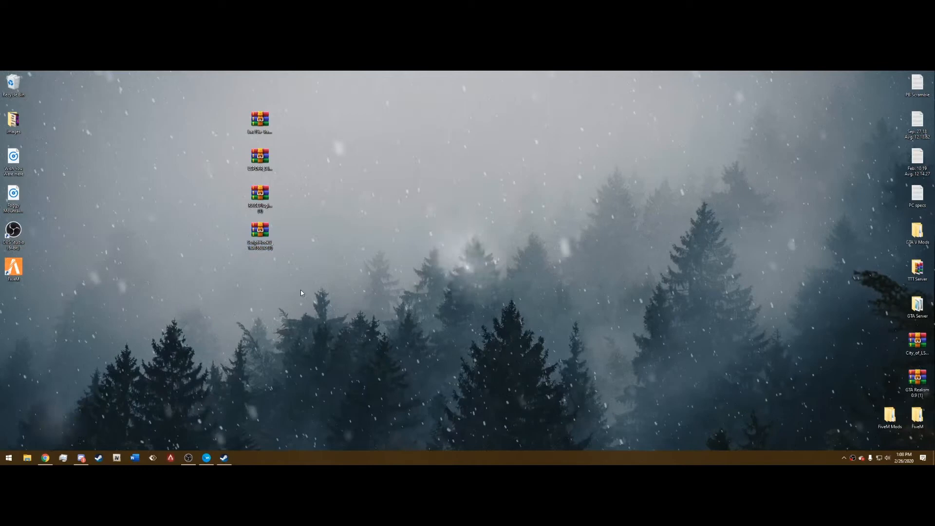
{"action": "left_click", "coordinate": [80, 457]}
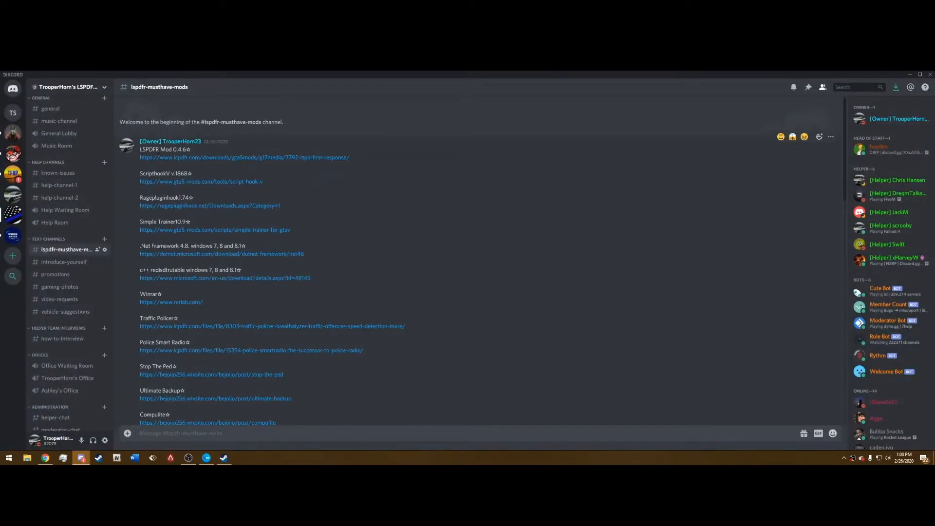
{"action": "scroll", "scroll_direction": "down", "scroll_amount": 3}
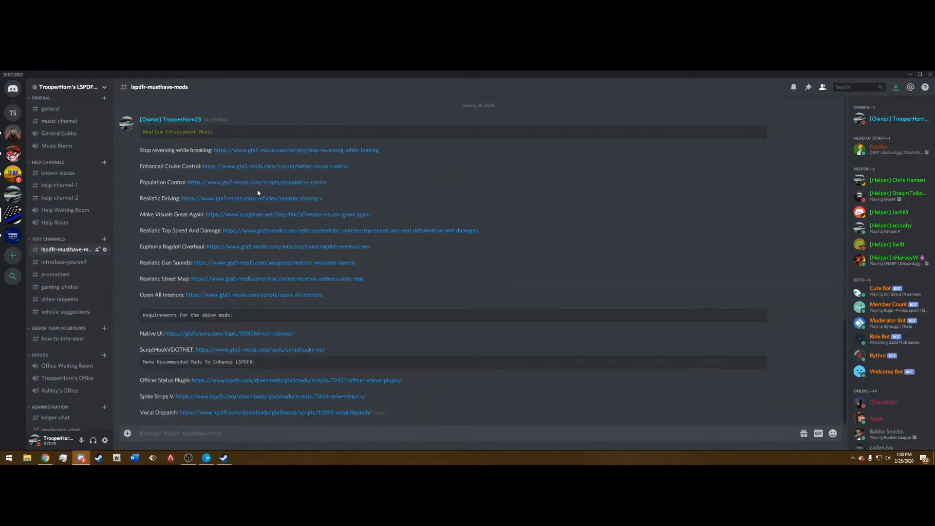
{"action": "scroll", "scroll_direction": "up", "scroll_amount": 3}
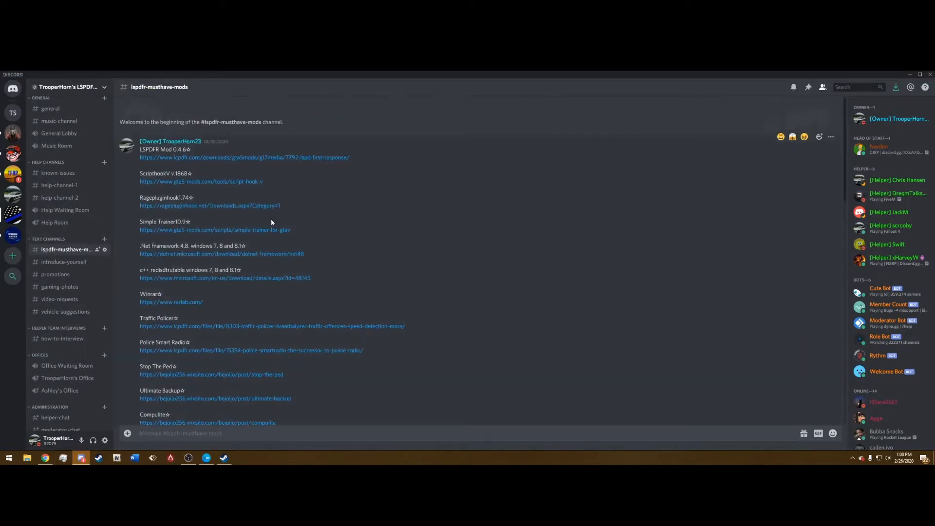
{"action": "mouse_move", "coordinate": [59, 185]}
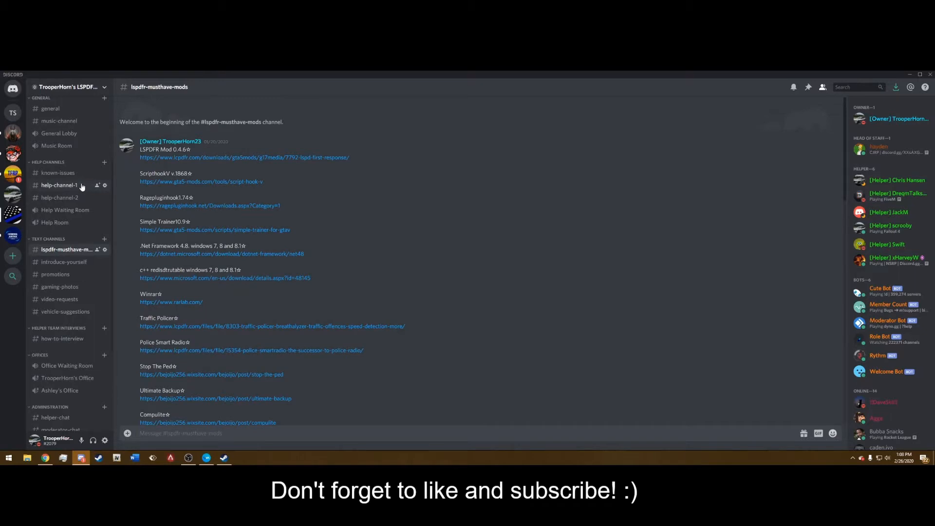
{"action": "mouse_move", "coordinate": [454, 189]}
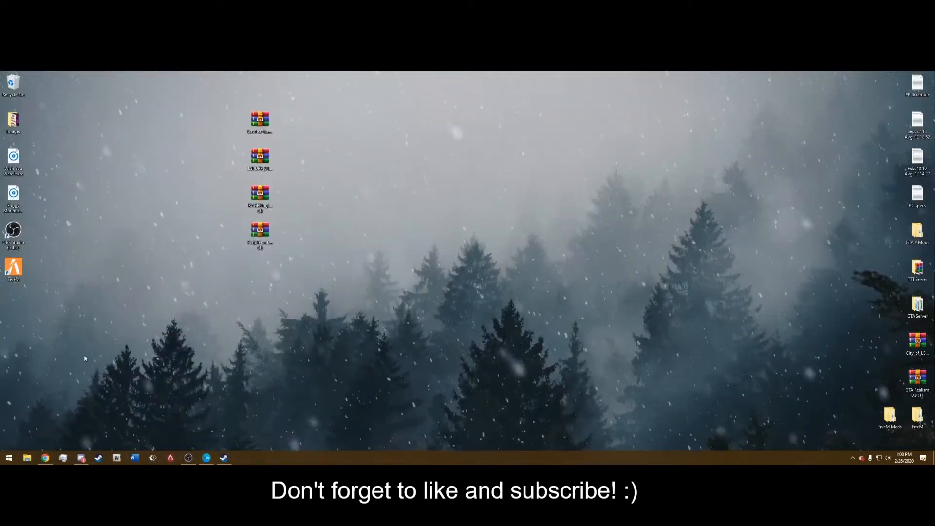
Agree to the LSPDFR 0.4.6 licence, check the setup file version, and close the file list
{"action": "left_click", "coordinate": [45, 458]}
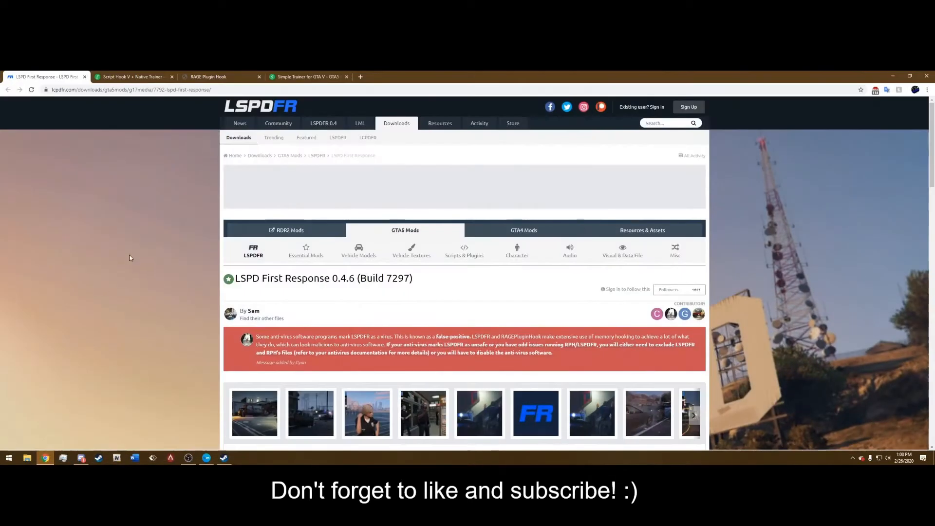
{"action": "scroll", "scroll_direction": "down", "scroll_amount": 3}
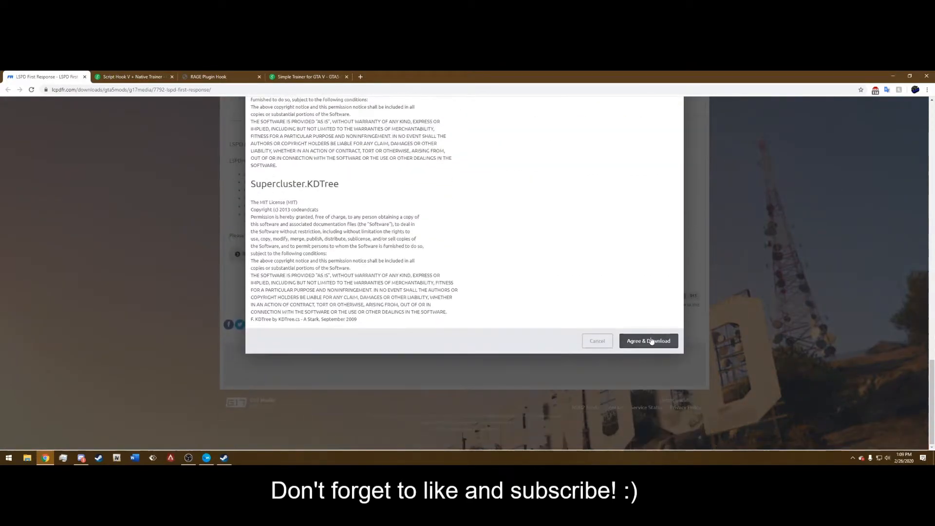
{"action": "left_click", "coordinate": [648, 340]}
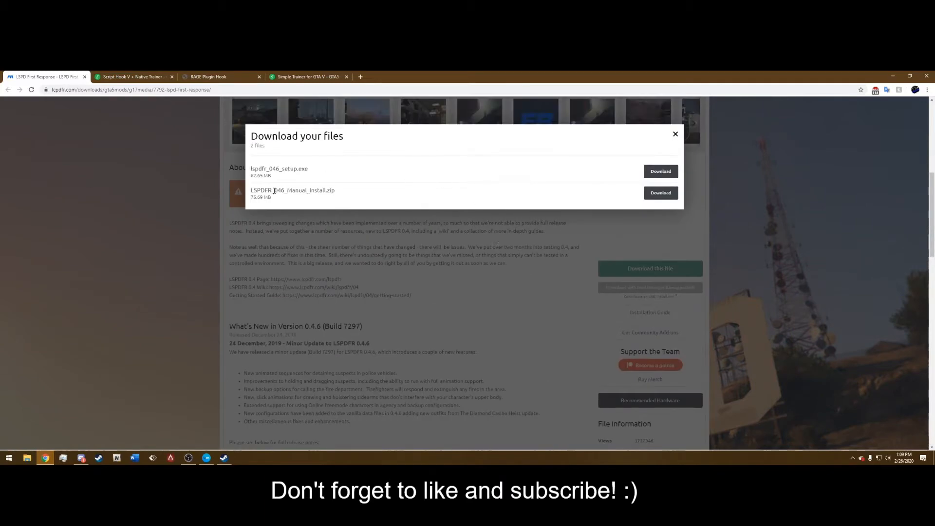
{"action": "double_click", "coordinate": [269, 168]}
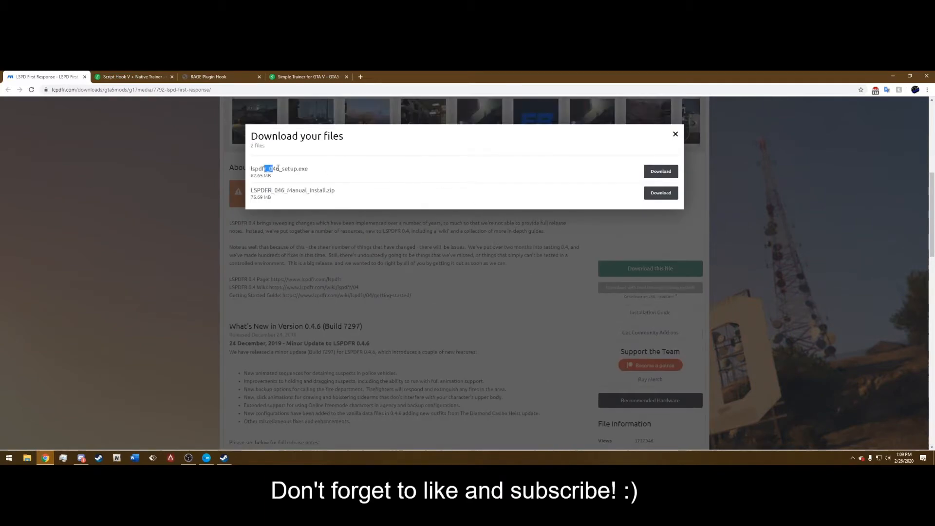
{"action": "left_click", "coordinate": [675, 134]}
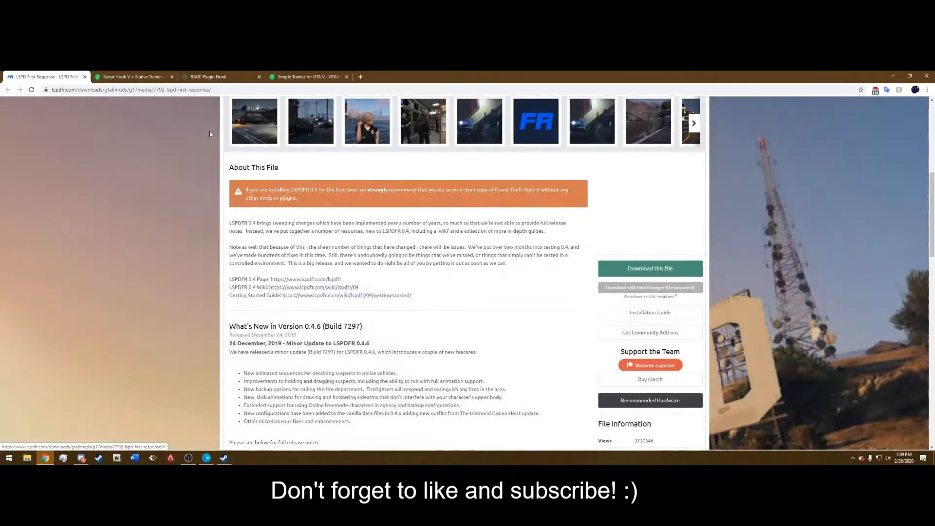
Review the Script Hook V, RAGE Plugin Hook and Simple Trainer download pages
{"action": "left_click", "coordinate": [131, 76]}
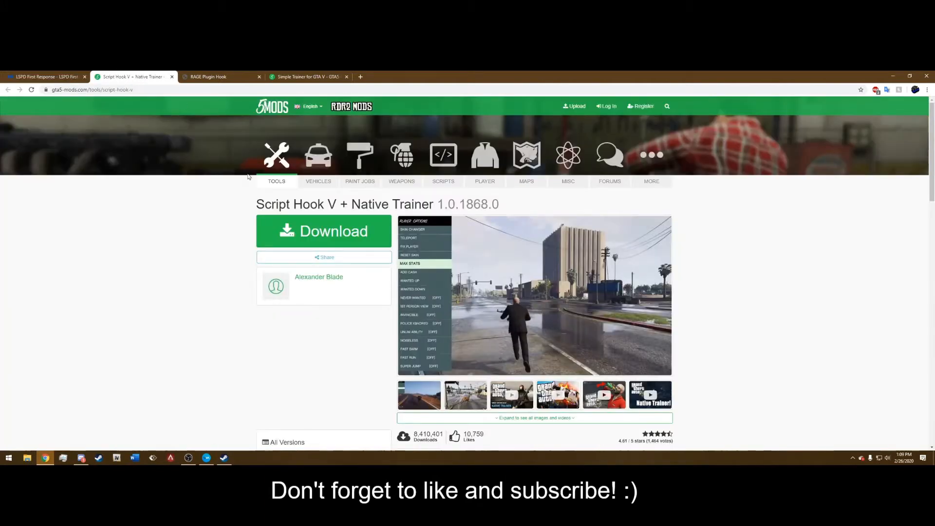
{"action": "scroll", "scroll_direction": "down", "scroll_amount": 3}
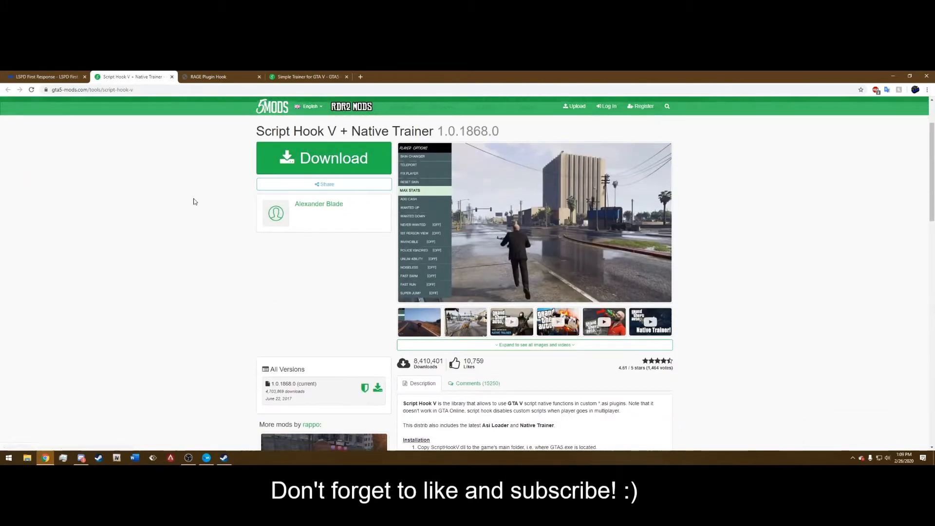
{"action": "left_click", "coordinate": [215, 76]}
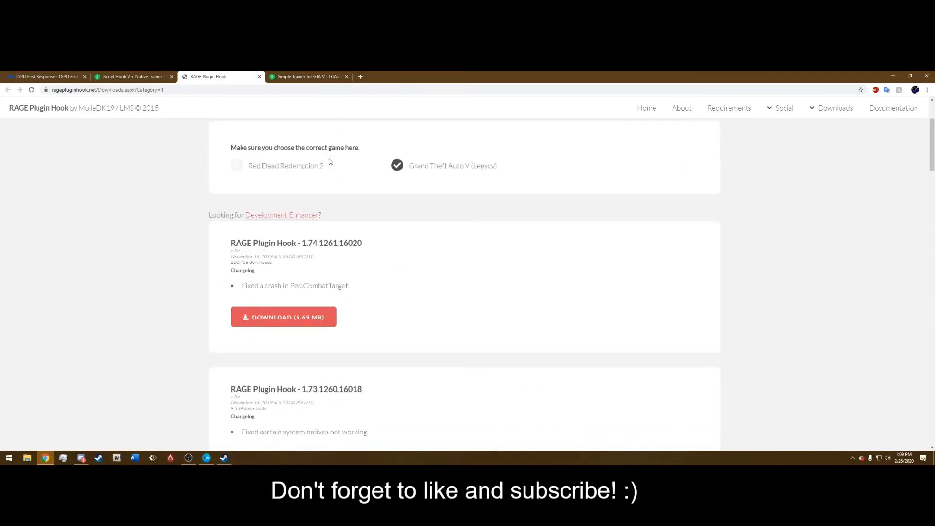
{"action": "scroll", "scroll_direction": "up", "scroll_amount": 3}
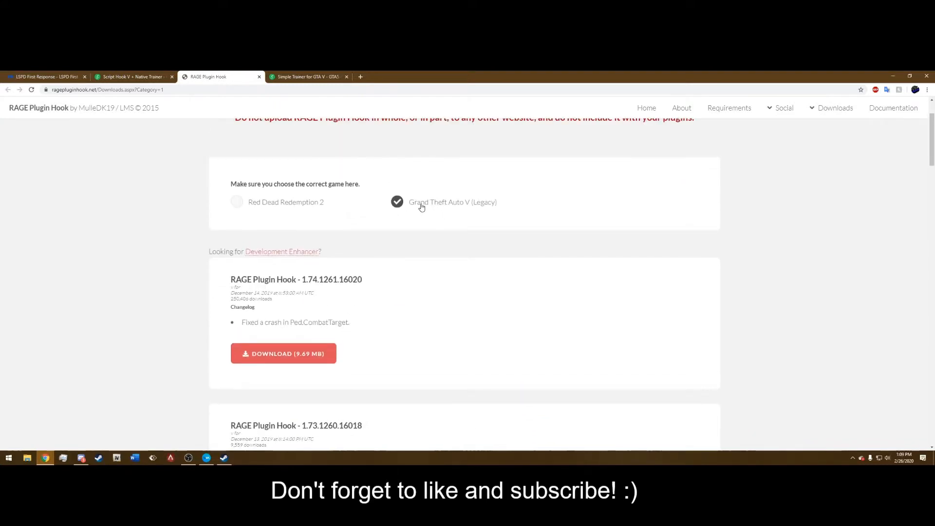
{"action": "scroll", "scroll_direction": "down", "scroll_amount": 3}
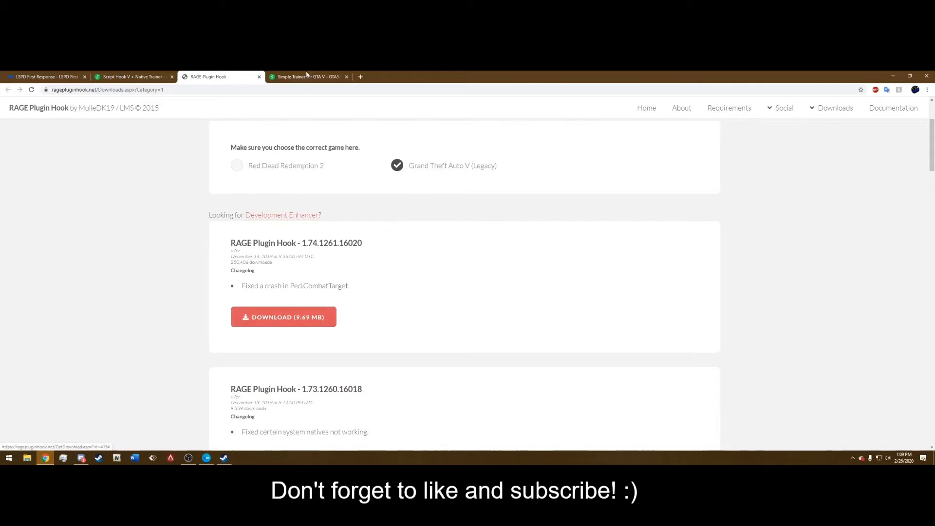
{"action": "left_click", "coordinate": [308, 77]}
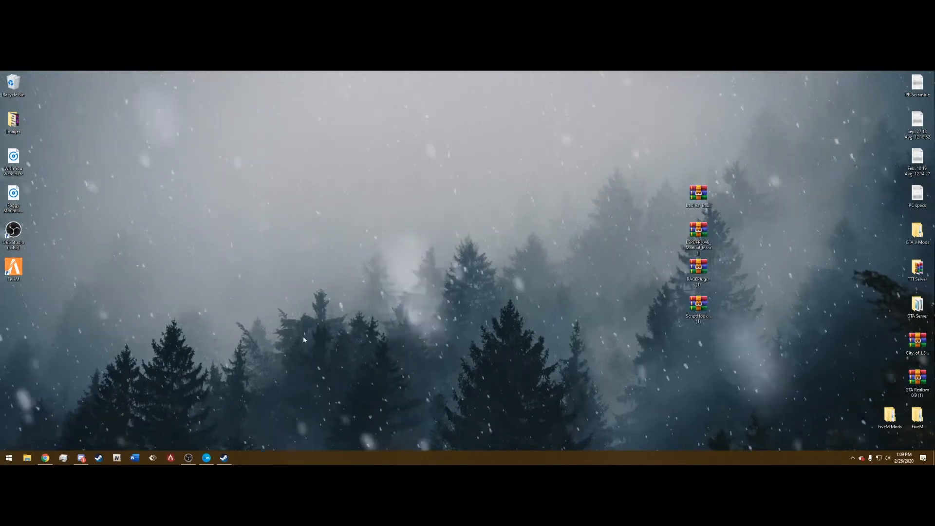
{"action": "mouse_move", "coordinate": [253, 404]}
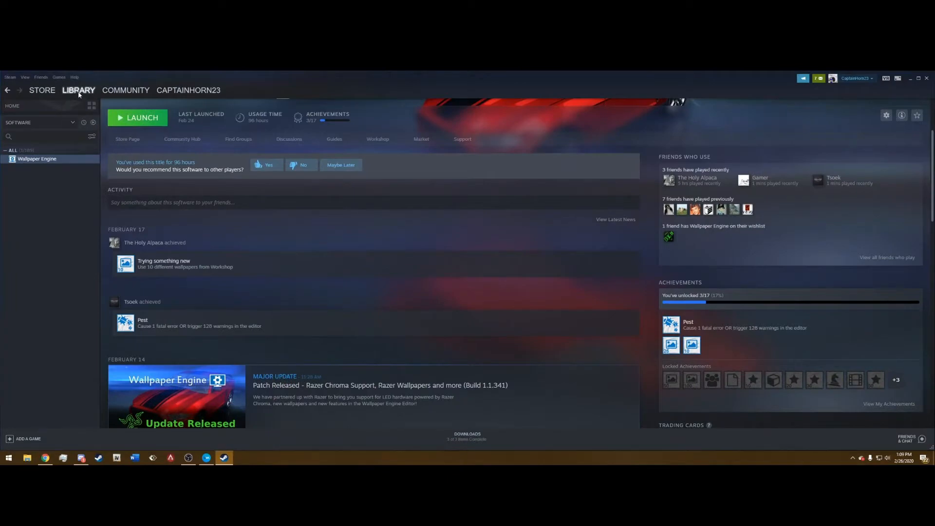
Browse the Steam game library and dismiss the game Properties window
{"action": "left_click", "coordinate": [11, 105]}
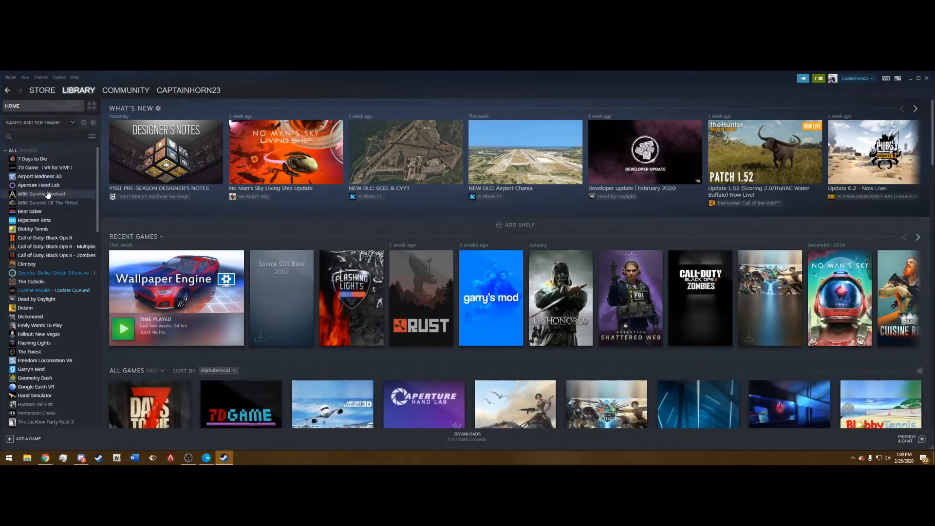
{"action": "scroll", "scroll_direction": "down", "scroll_amount": 3}
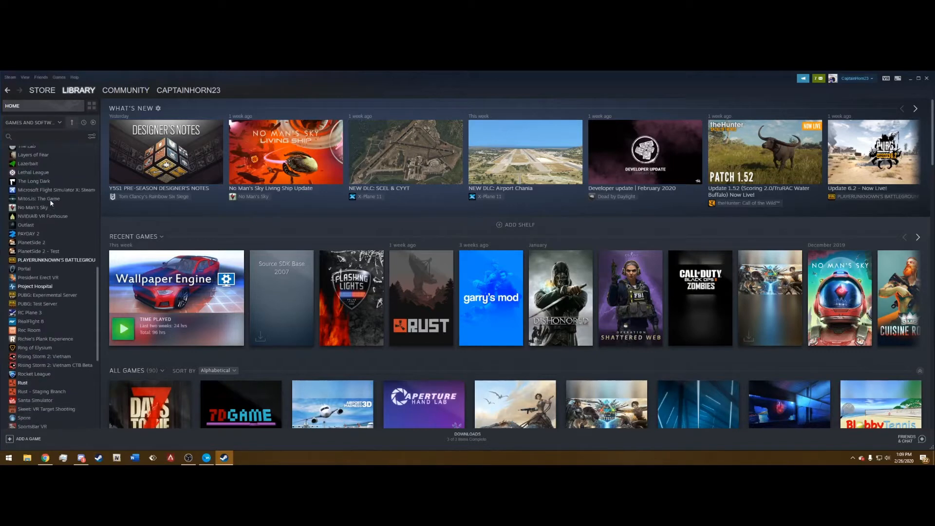
{"action": "scroll", "scroll_direction": "down", "scroll_amount": 3}
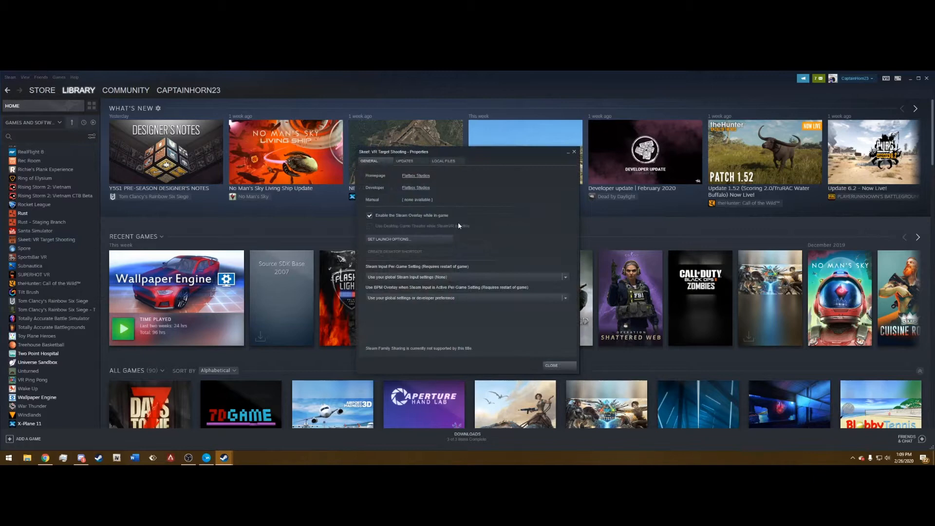
{"action": "left_click", "coordinate": [443, 162]}
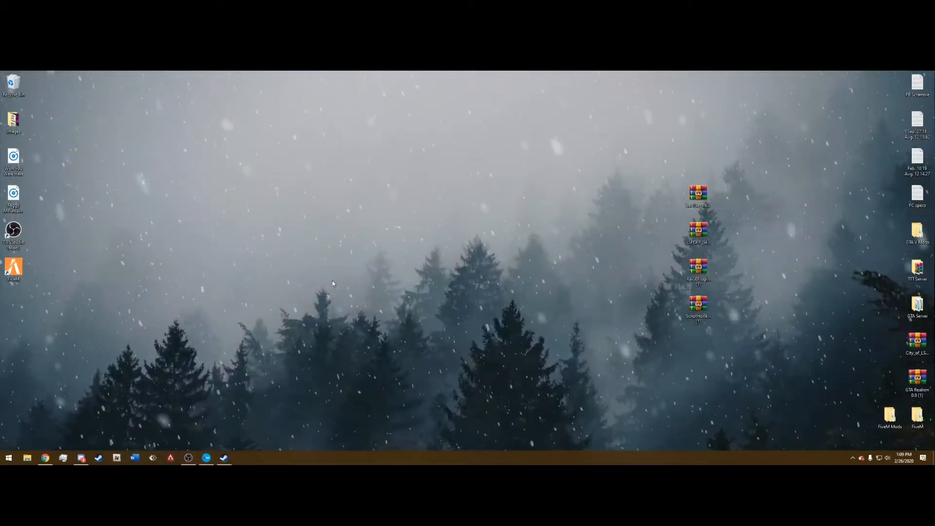
Show drive G: in File Explorer and pick out the Grand Theft Auto V folders
{"action": "left_click", "coordinate": [27, 458]}
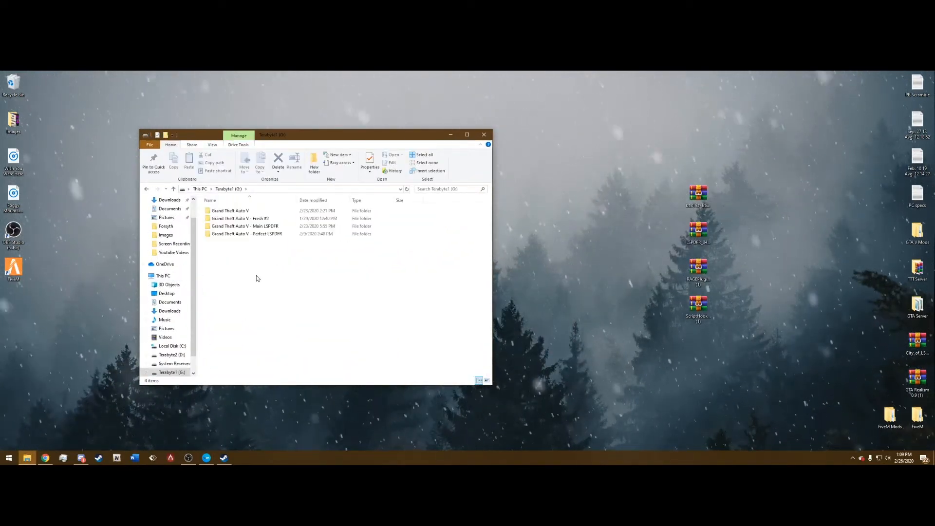
{"action": "left_click", "coordinate": [240, 218]}
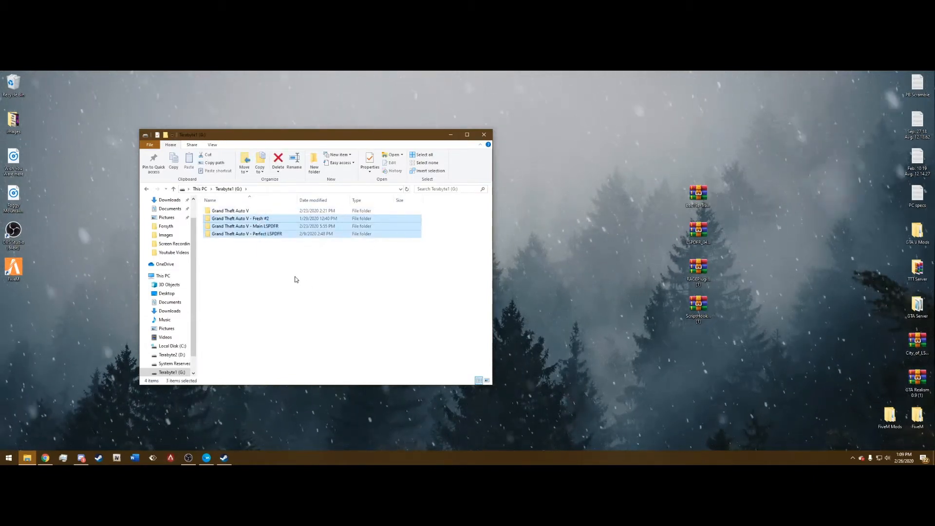
{"action": "left_click", "coordinate": [230, 210]}
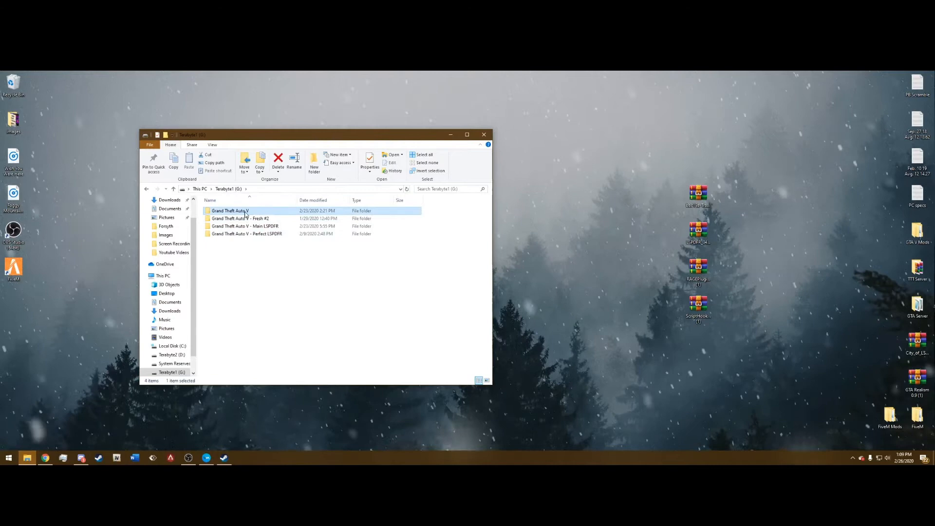
{"action": "mouse_move", "coordinate": [261, 213]}
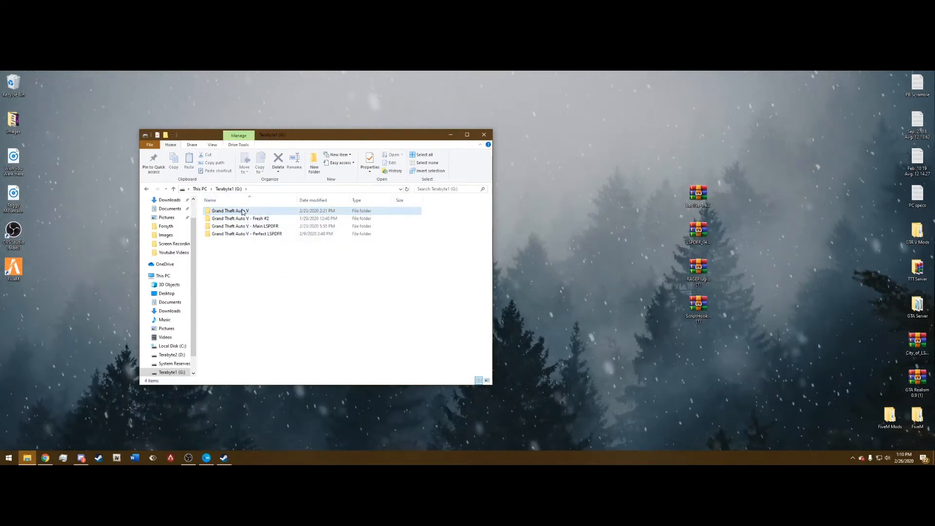
Check the context menus for the Grand Theft Auto V folder and drive, then reselect the folder
{"action": "left_click", "coordinate": [271, 262]}
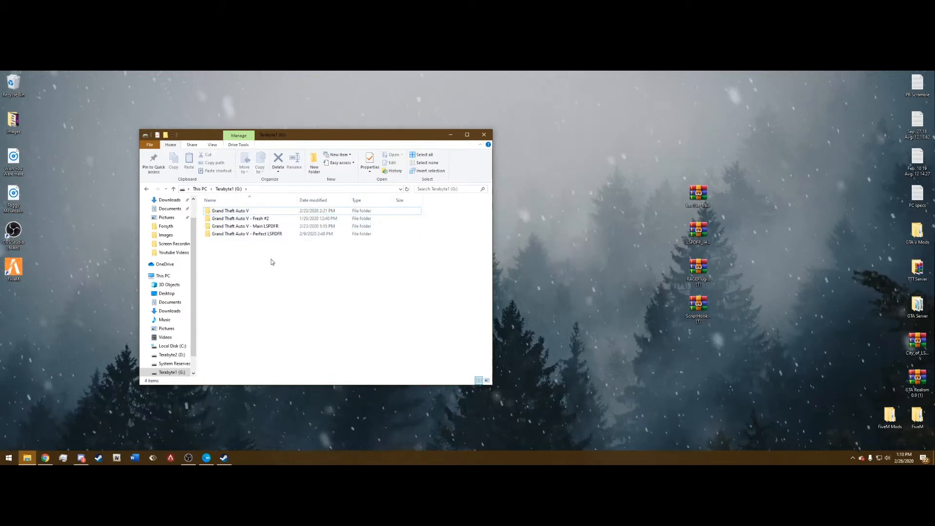
{"action": "left_click", "coordinate": [231, 211]}
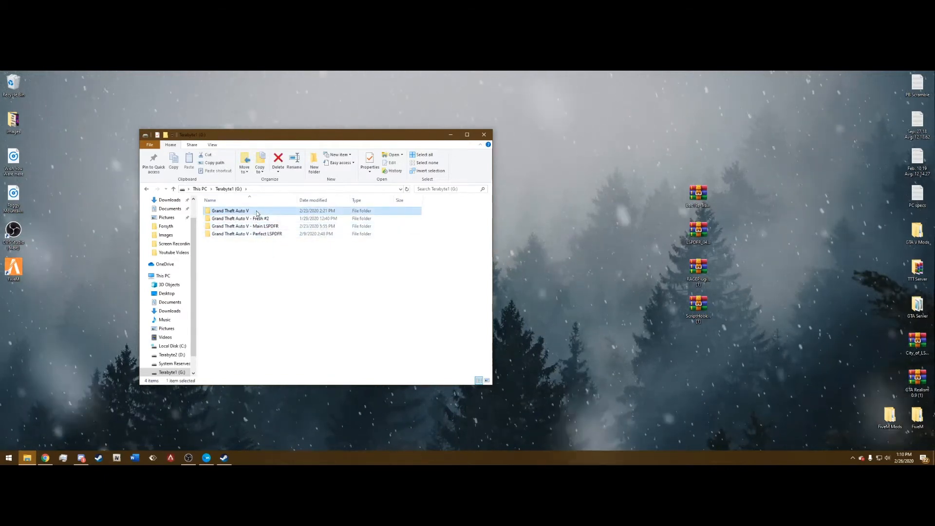
{"action": "right_click", "coordinate": [230, 211]}
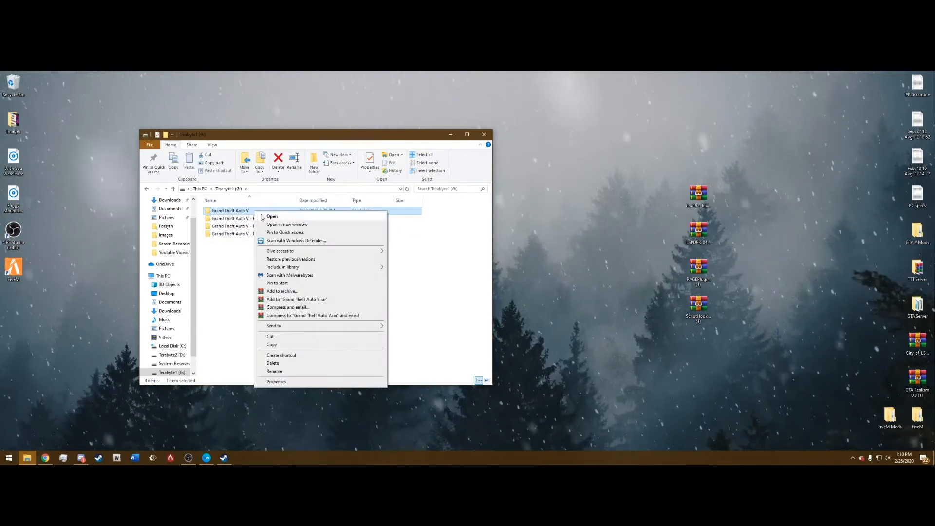
{"action": "right_click", "coordinate": [328, 269]}
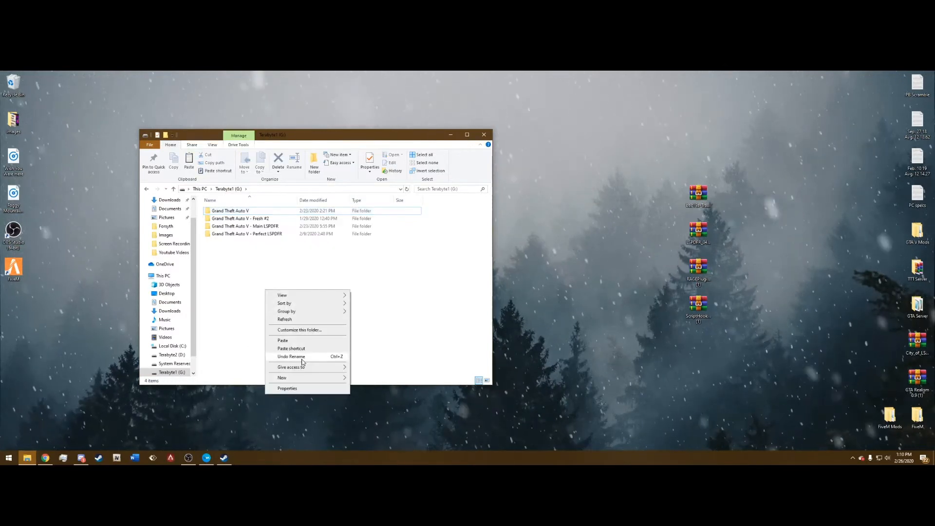
{"action": "left_click", "coordinate": [290, 280]}
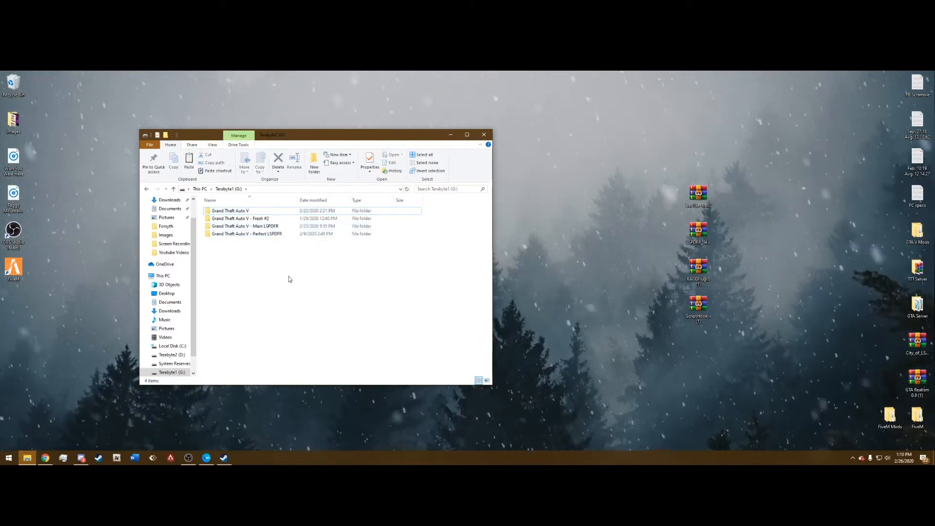
{"action": "left_click", "coordinate": [231, 211]}
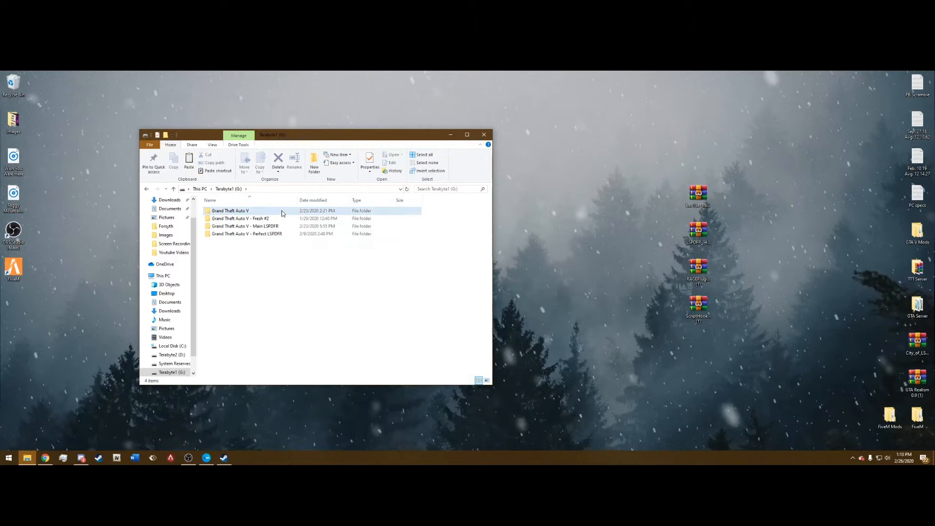
Open the Grand Theft Auto V folder and select TrainerV.asi and trainerv.ini in the trainer archive
{"action": "double_click", "coordinate": [230, 211]}
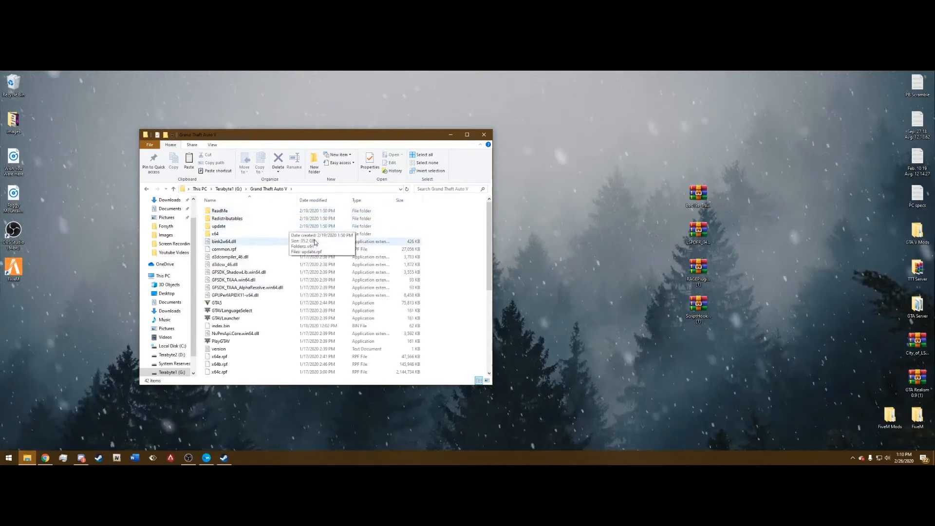
{"action": "left_click_drag", "start_coordinate": [316, 134], "coordinate": [292, 112]}
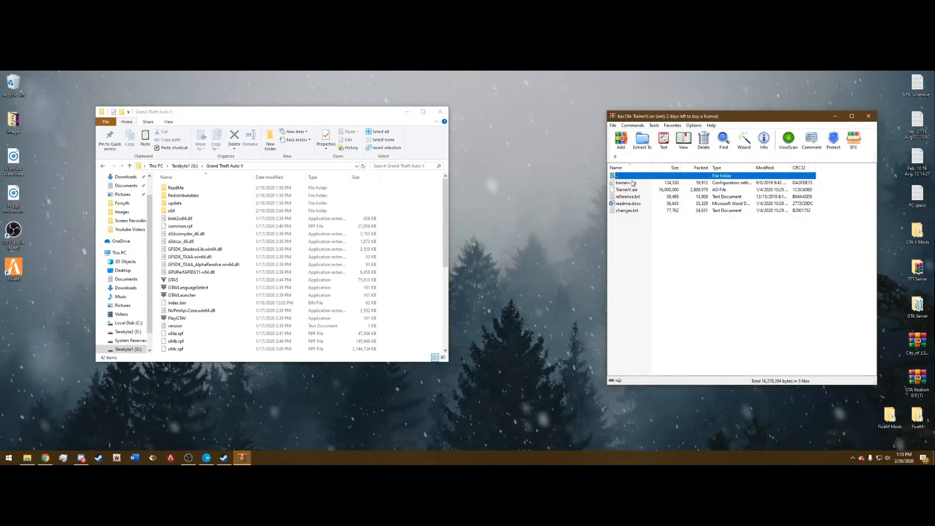
{"action": "key", "text": "ctrl+a"}
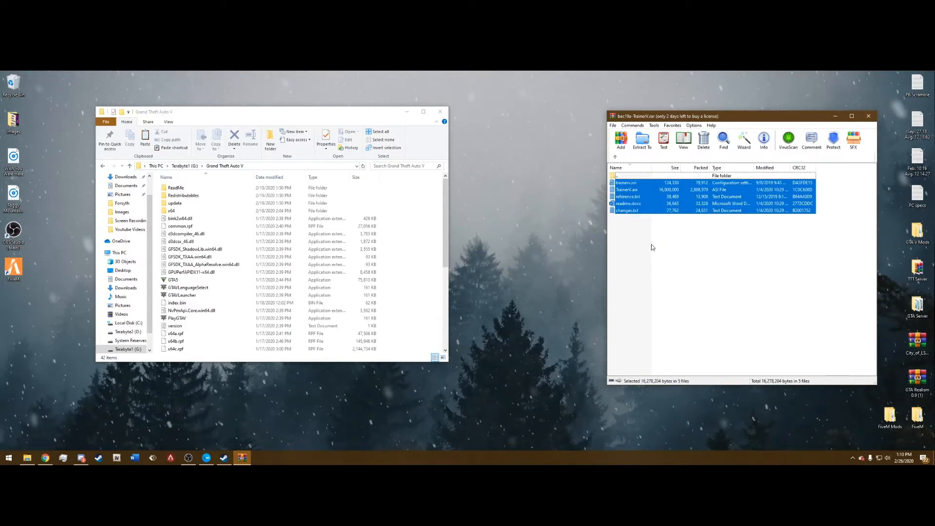
{"action": "left_click", "coordinate": [716, 269]}
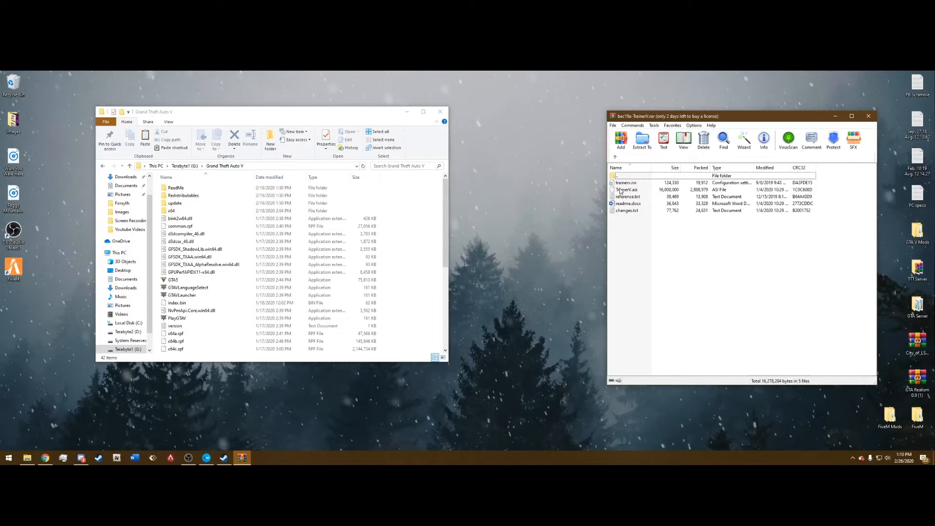
{"action": "left_click", "coordinate": [626, 189]}
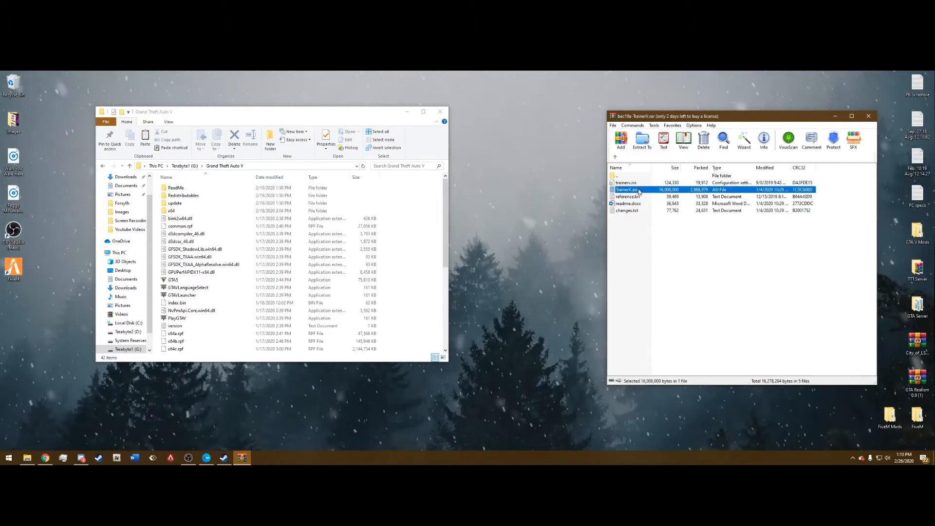
{"action": "left_click", "coordinate": [626, 183]}
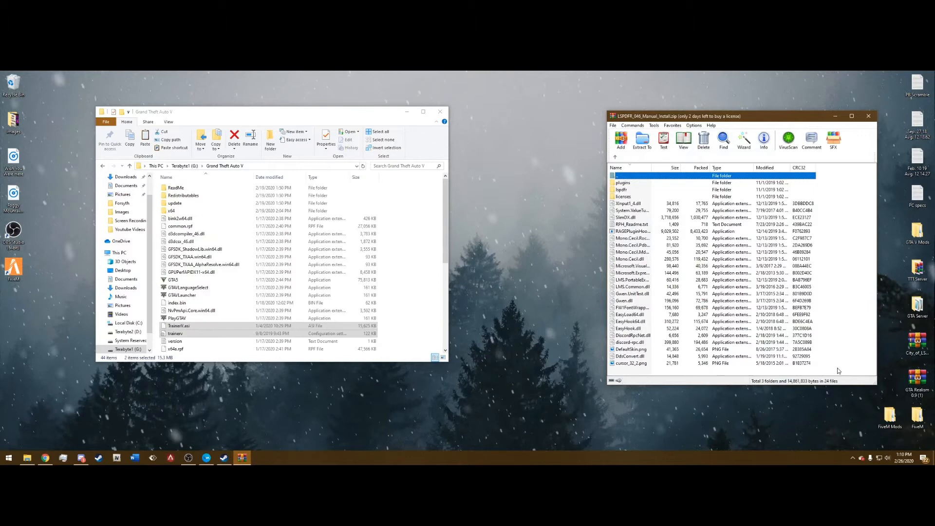
Copy all LSPDFR_046_Manual_Install.zip entries, including lspdfr and plugins, into Grand Theft Auto V
{"action": "key", "text": "ctrl+a"}
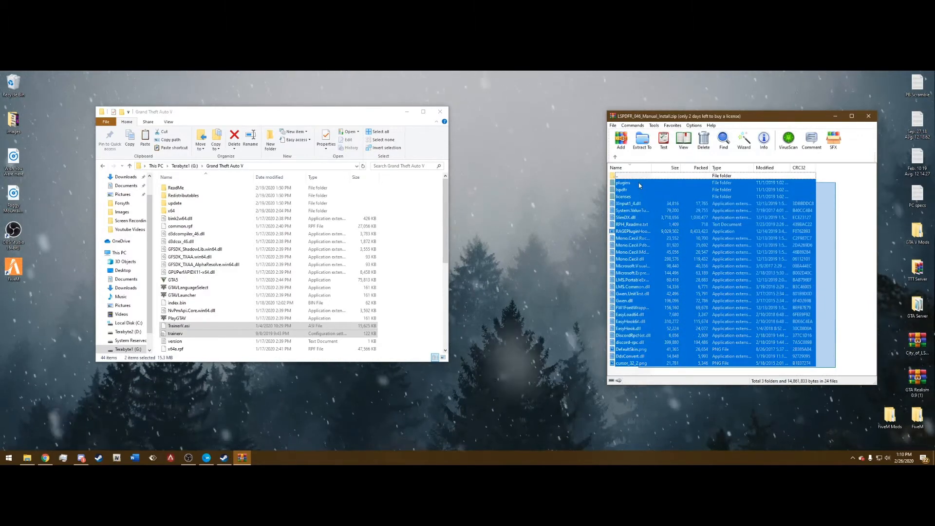
{"action": "left_click", "coordinate": [624, 196]}
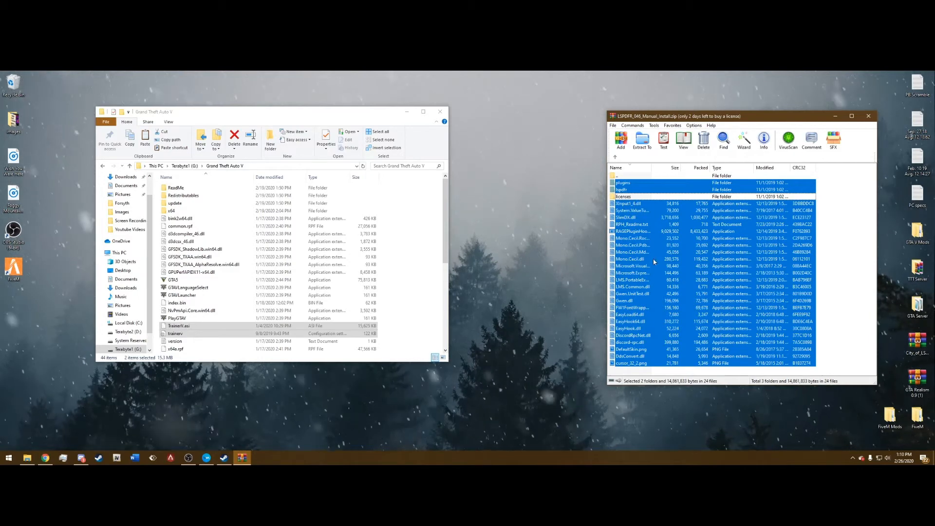
{"action": "left_click", "coordinate": [642, 140]}
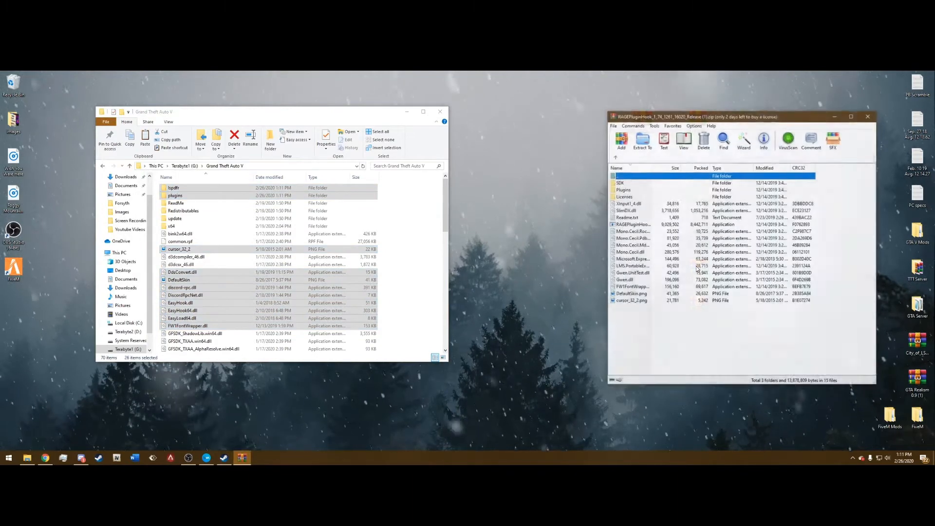
Merge all RAGEPluginHook zip contents into Grand Theft Auto V and close the archive
{"action": "key", "text": "ctrl+a"}
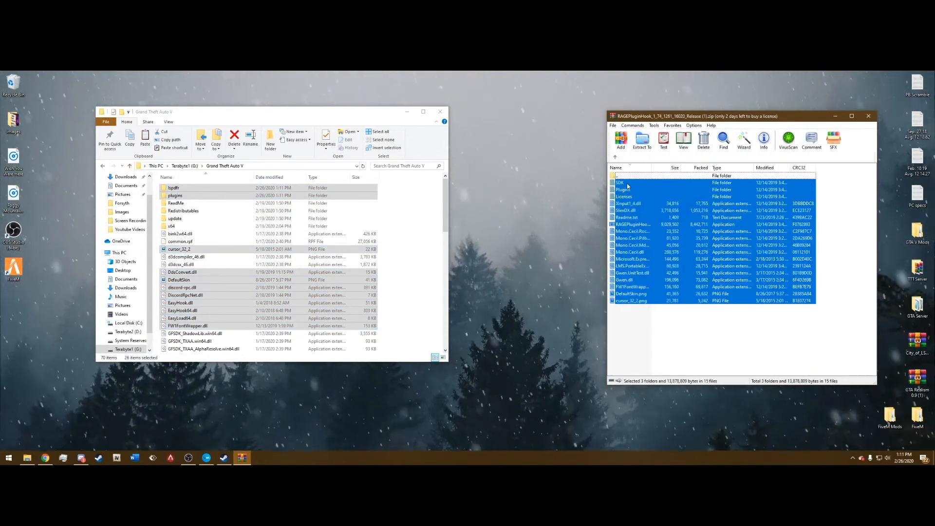
{"action": "left_click", "coordinate": [620, 182]}
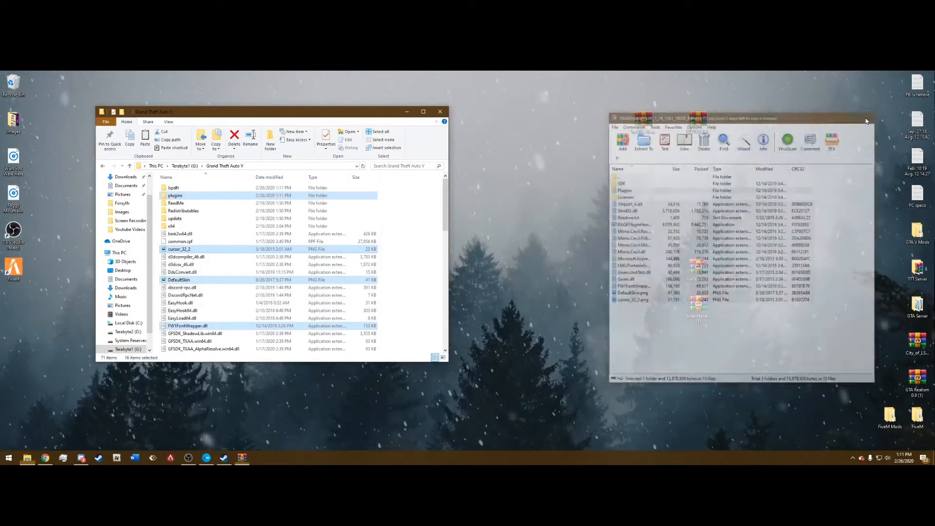
{"action": "left_click", "coordinate": [865, 118]}
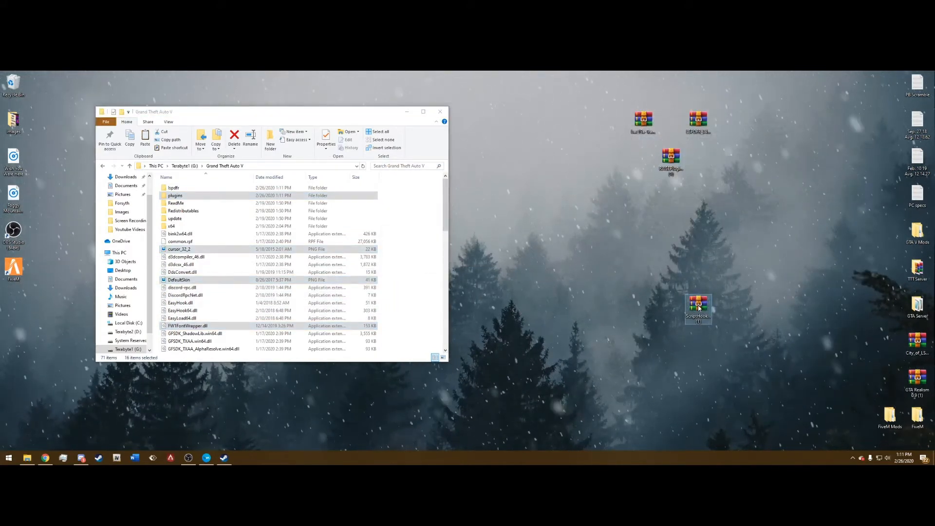
Copy ScriptHookV.dll and dinput8.dll from the ScriptHookV zip, then close WinRAR
{"action": "double_click", "coordinate": [698, 304]}
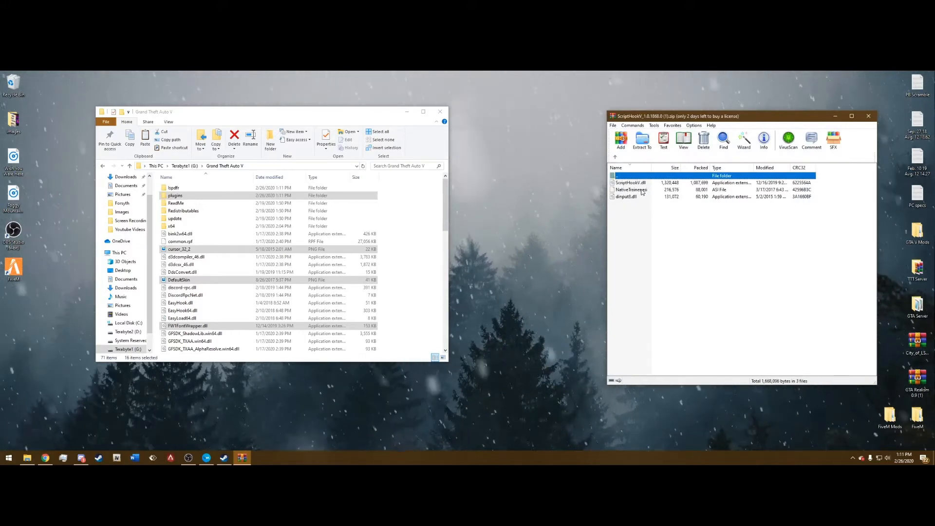
{"action": "left_click", "coordinate": [626, 196]}
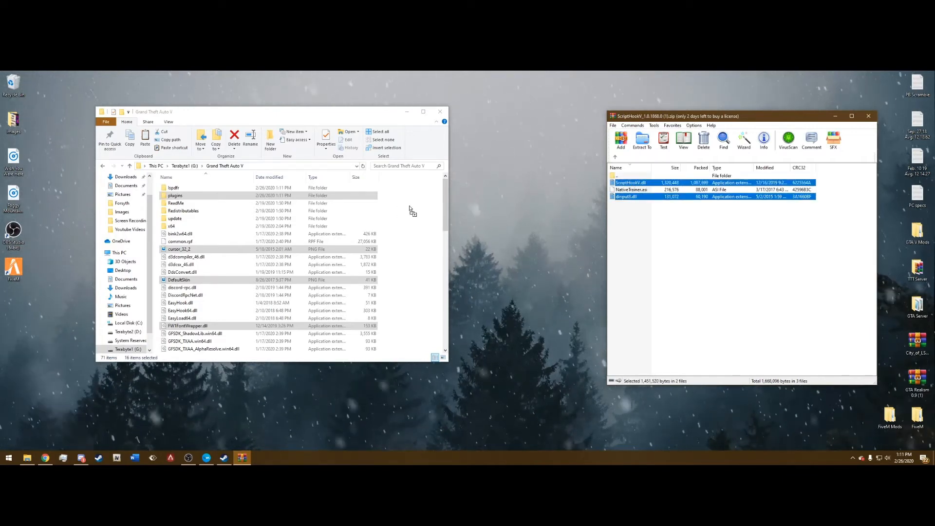
{"action": "left_click", "coordinate": [178, 287]}
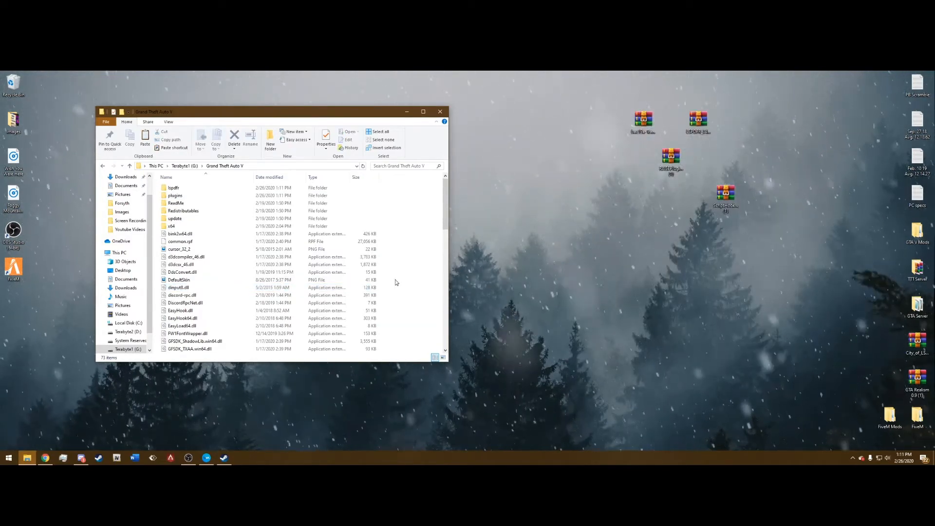
Find RAGEPluginHook.exe in the Grand Theft Auto V folder and launch it
{"action": "scroll", "scroll_direction": "down", "scroll_amount": 3}
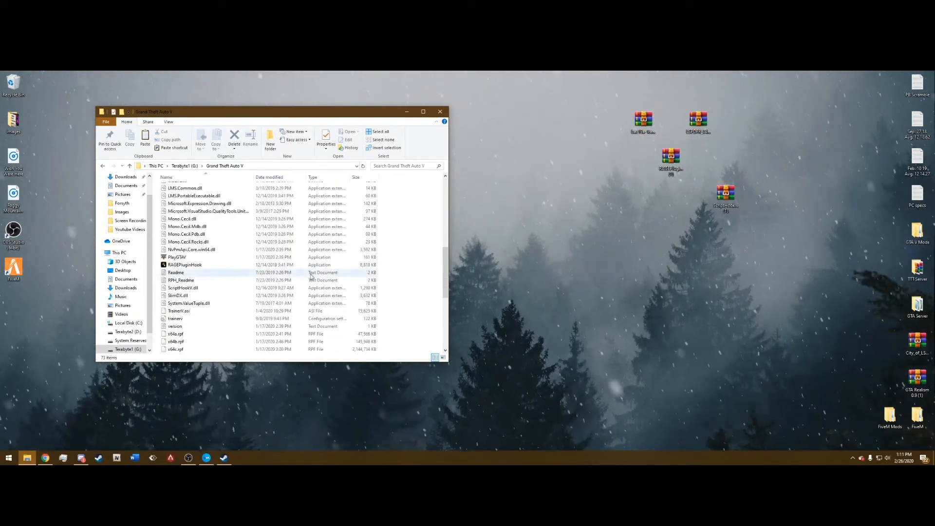
{"action": "mouse_move", "coordinate": [185, 265]}
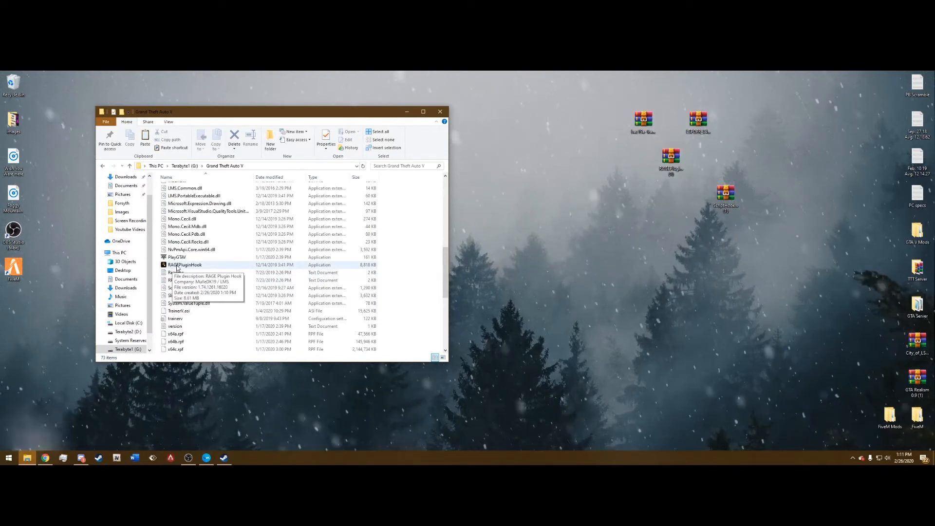
{"action": "left_click", "coordinate": [185, 265]}
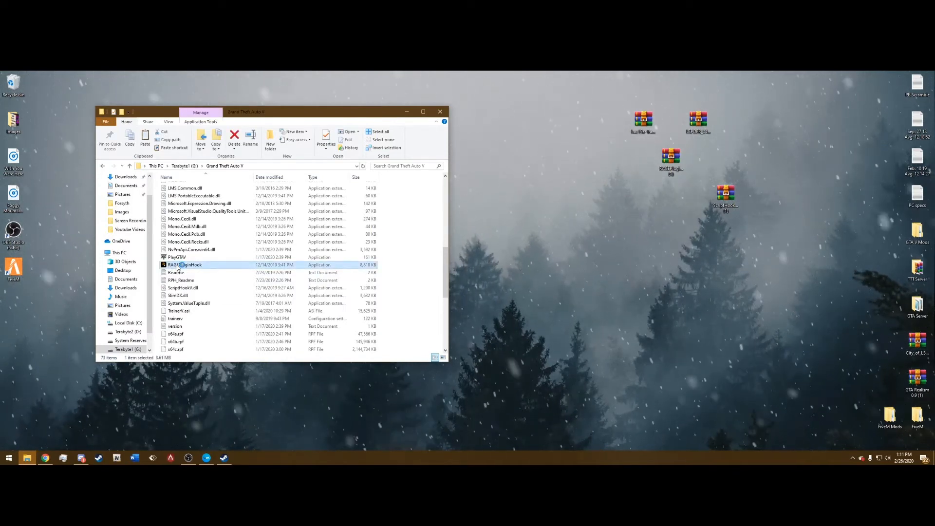
{"action": "double_click", "coordinate": [185, 265]}
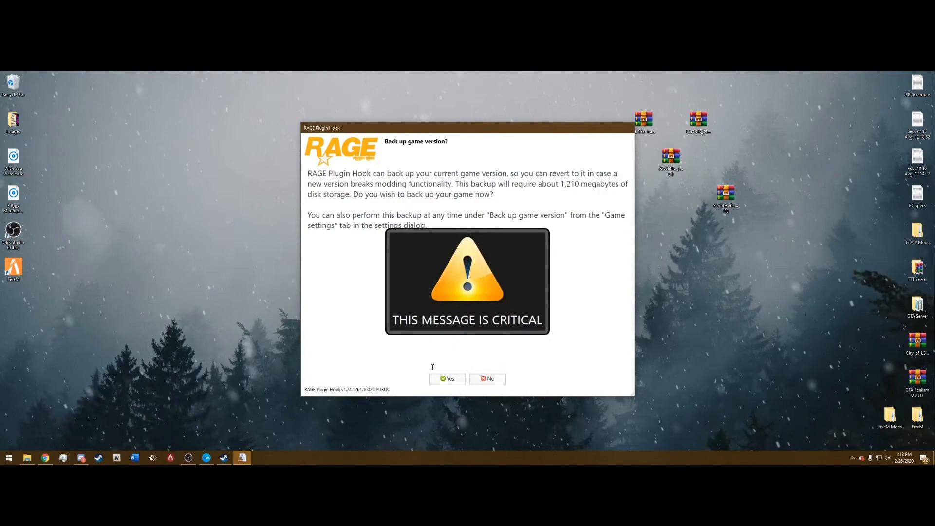
Answer RAGE Plugin Hook's 'Back up game version?' prompt
{"action": "left_click", "coordinate": [447, 379]}
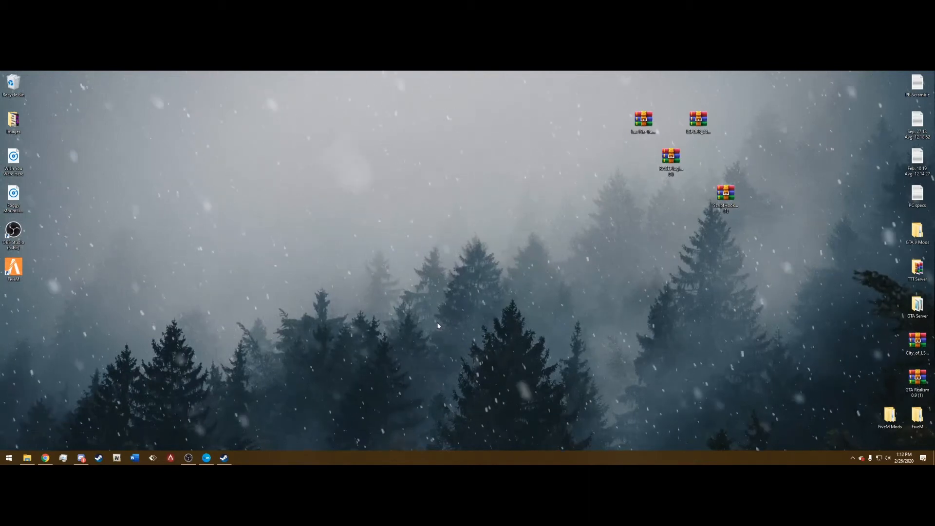
{"action": "mouse_move", "coordinate": [451, 300]}
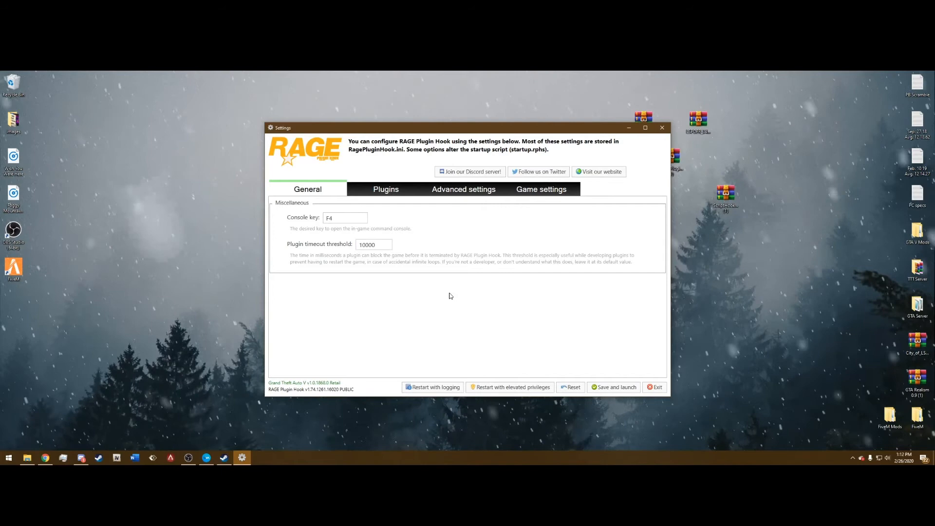
Set the plugin timeout threshold from 10000 to 60000
{"action": "left_click", "coordinate": [372, 245]}
{"action": "type", "text": "60000"}
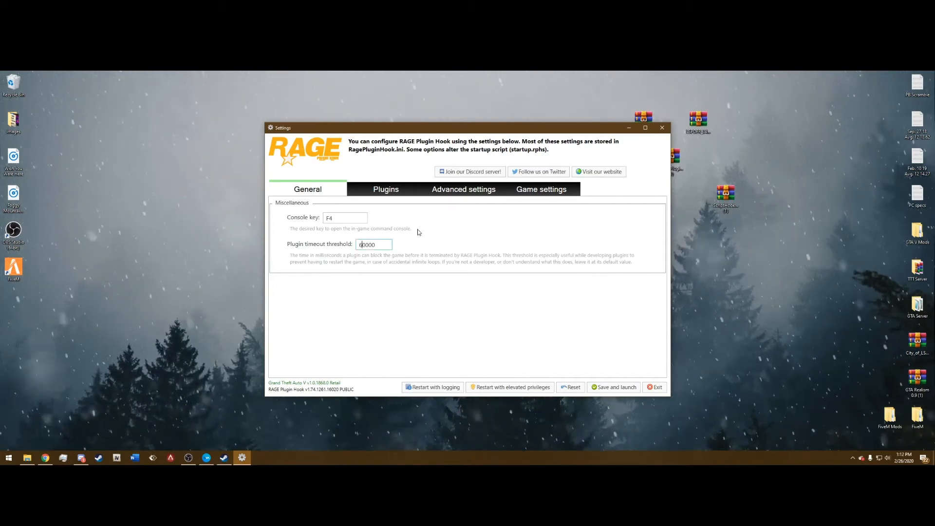
{"action": "mouse_move", "coordinate": [436, 229]}
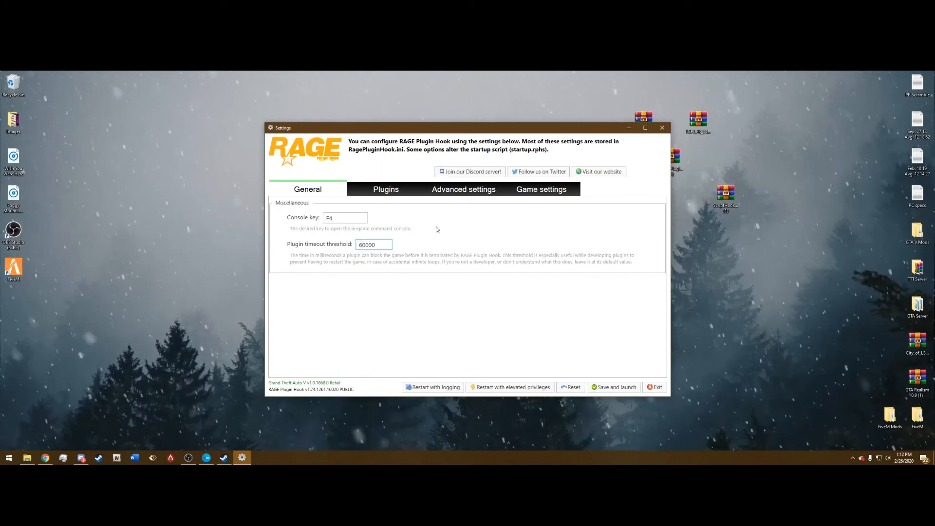
{"action": "mouse_move", "coordinate": [348, 258]}
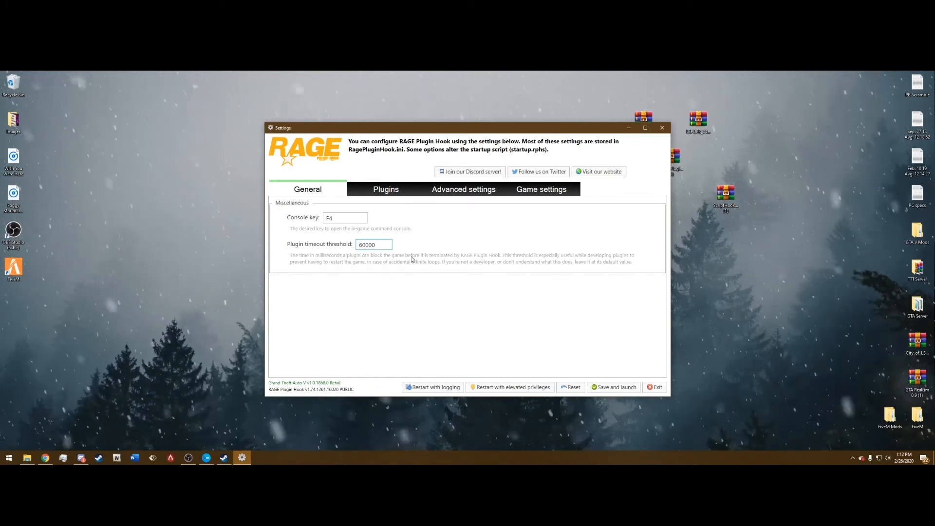
{"action": "triple_click", "coordinate": [374, 244]}
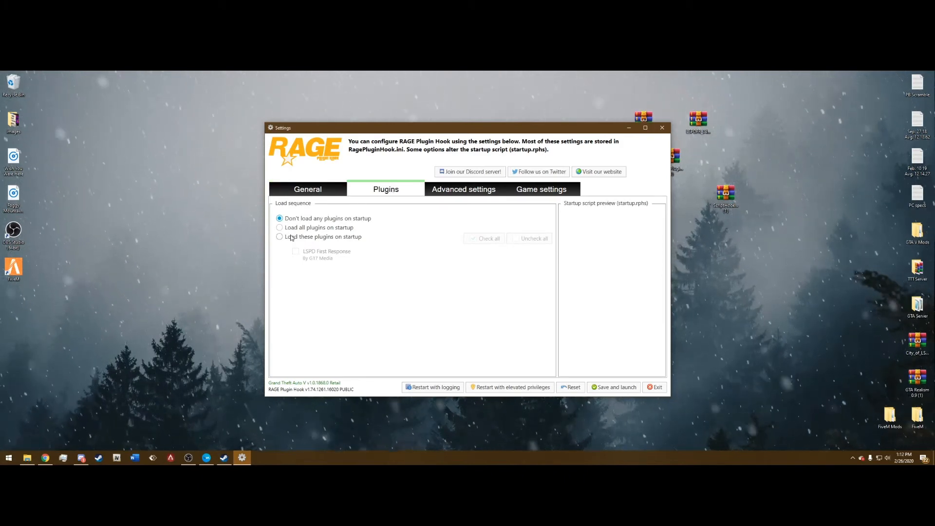
Load LSPD First Response on startup, then save settings and launch
{"action": "left_click", "coordinate": [279, 236]}
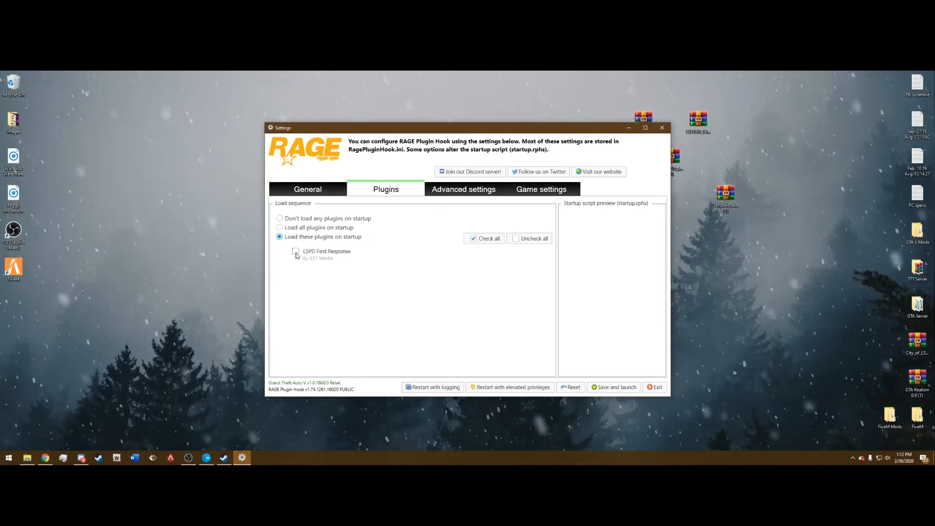
{"action": "left_click", "coordinate": [295, 251]}
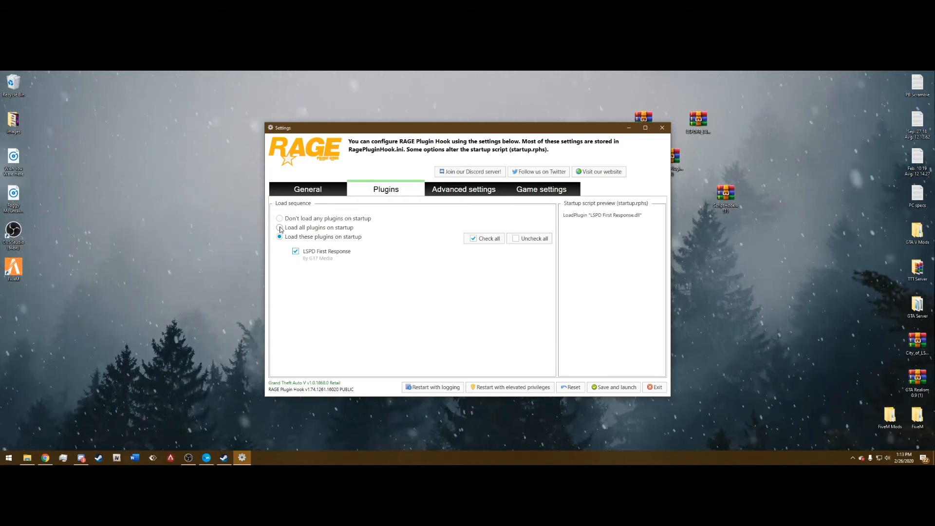
{"action": "left_click", "coordinate": [614, 388]}
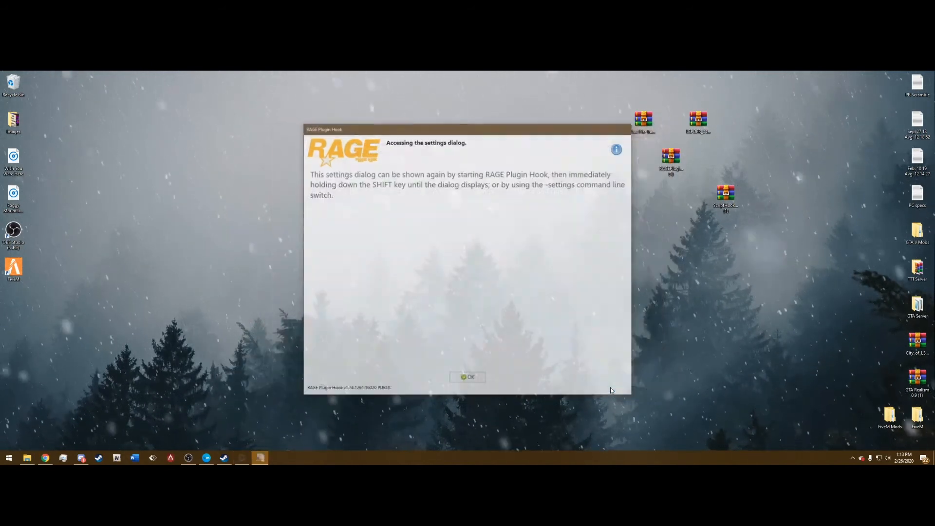